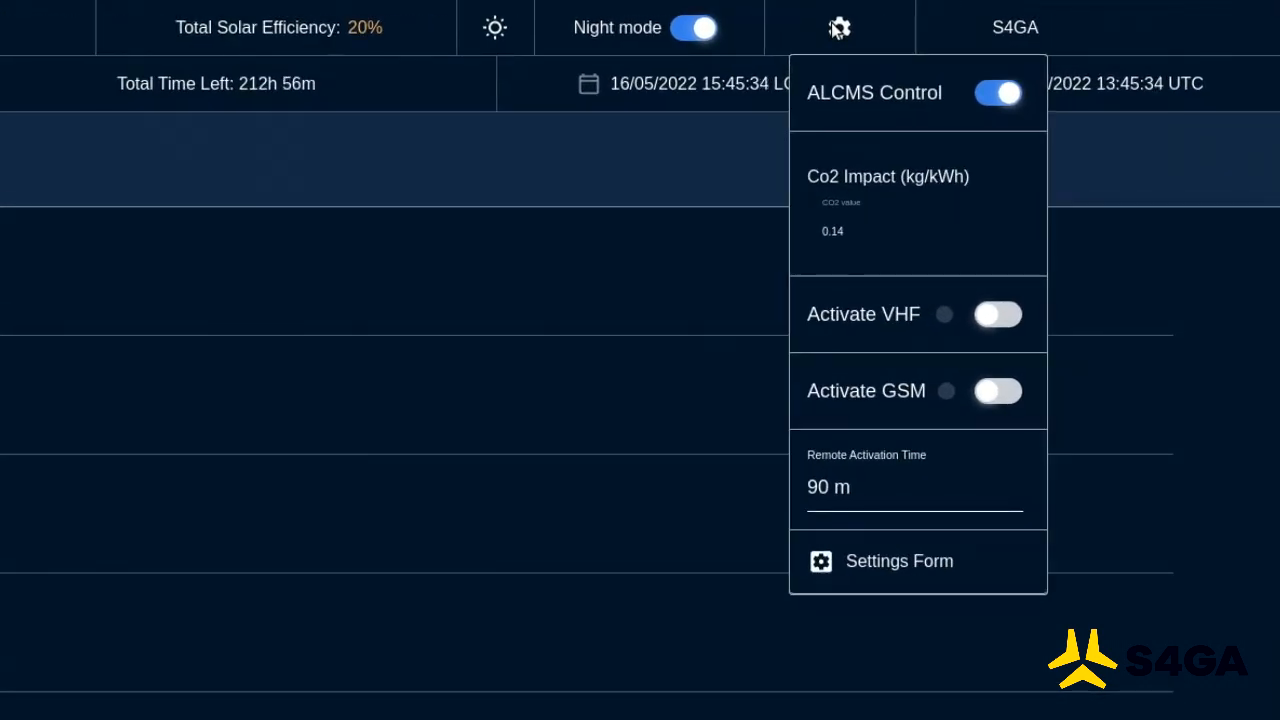
Step: Enable VHF and GSM activation and choose 15 m as the remote activation time
{"action": "left_click", "coordinate": [997, 314]}
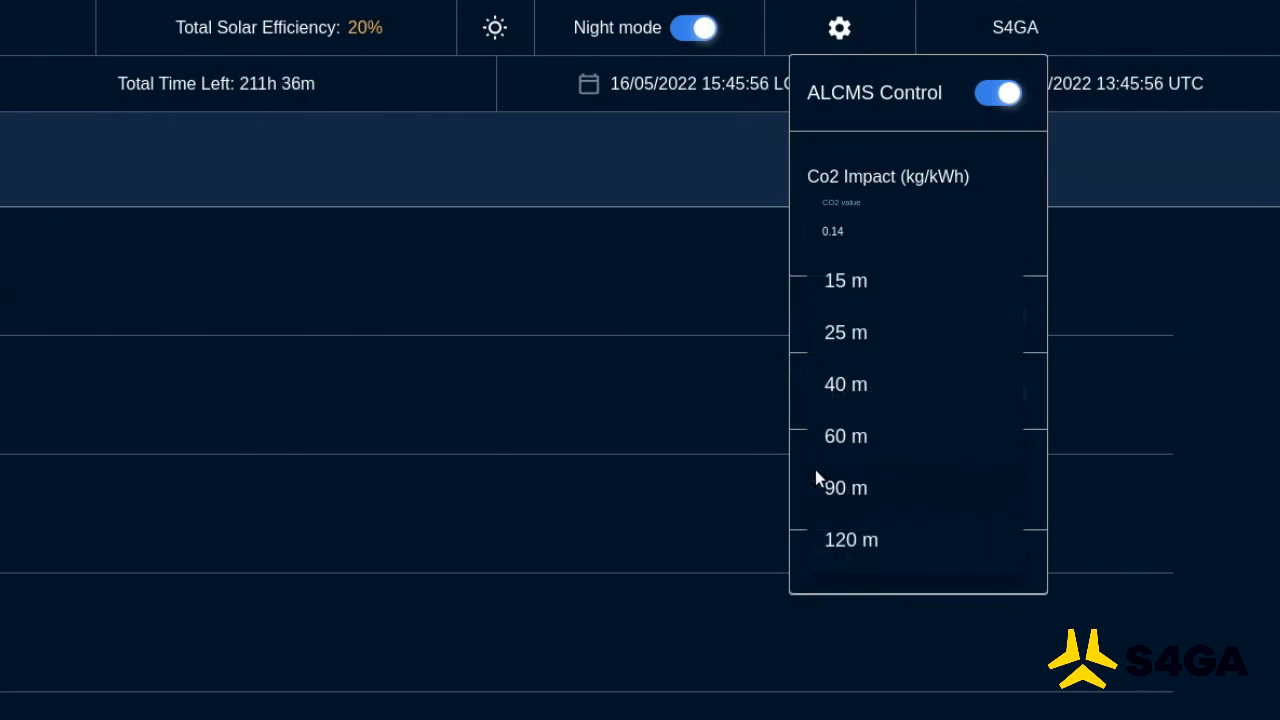
{"action": "left_click", "coordinate": [845, 280]}
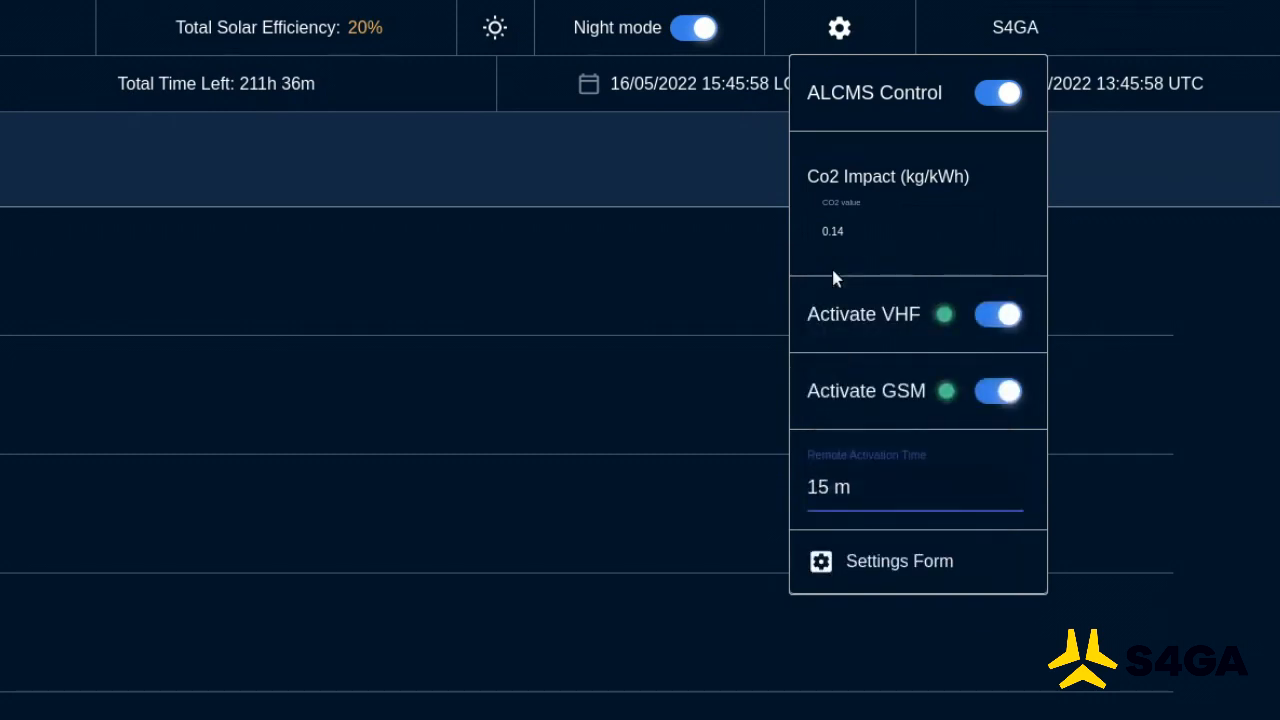